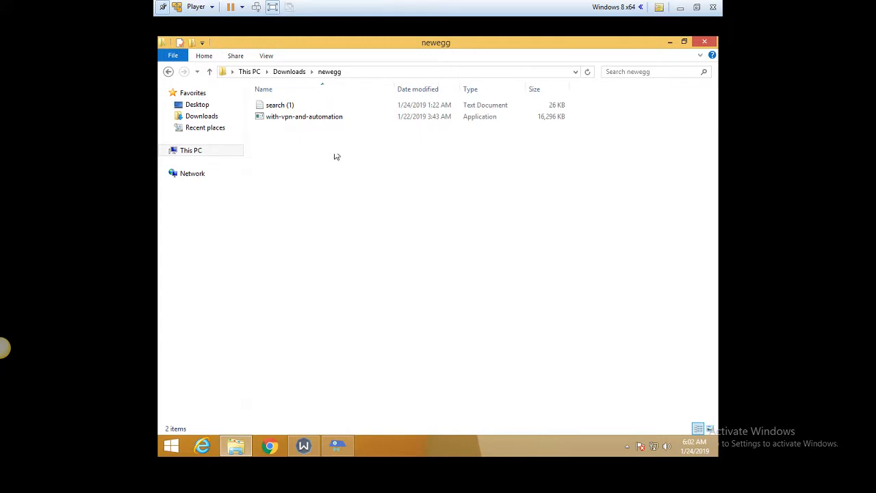
Open the search (1) product-code list from the newegg folder in Notepad.
left_click(303, 116)
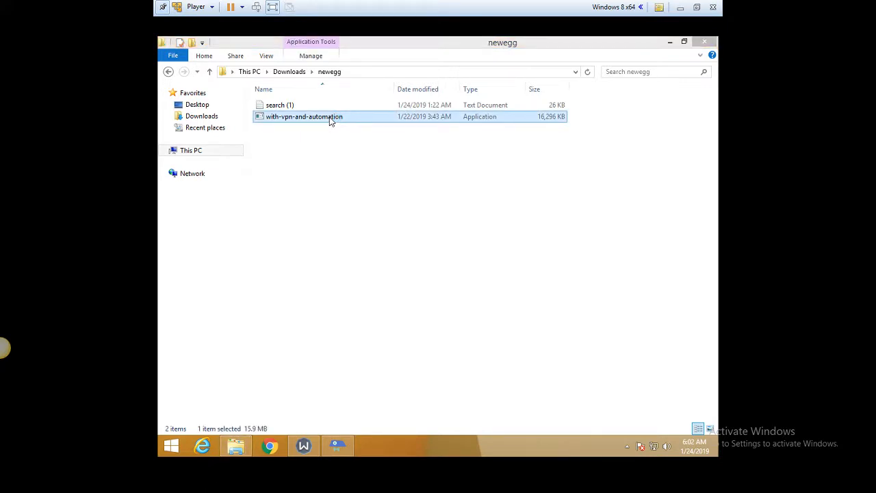
left_click(279, 104)
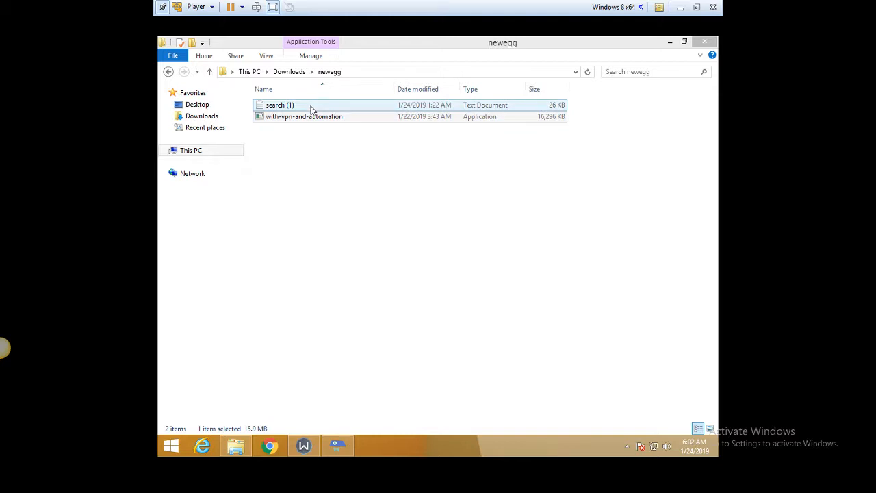
double_click(280, 104)
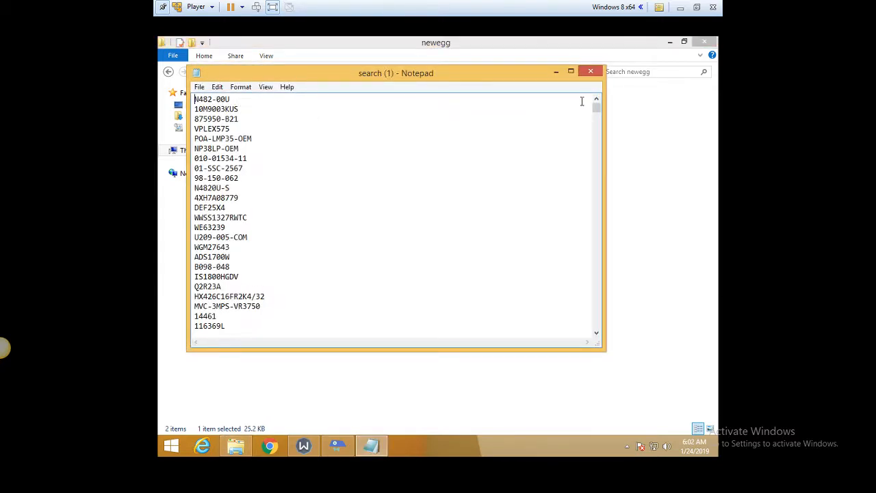
left_click(590, 71)
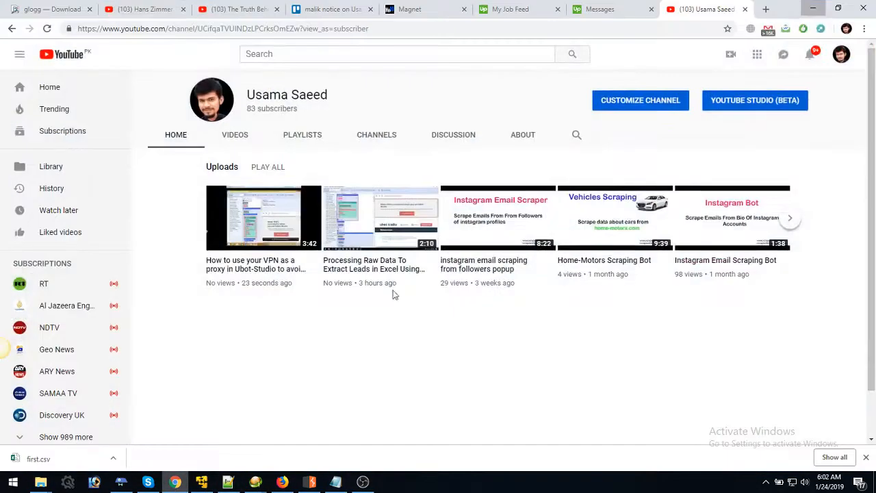
Open data-for-paul.csv from the 'new thing' folder in Excel.
left_click(760, 9)
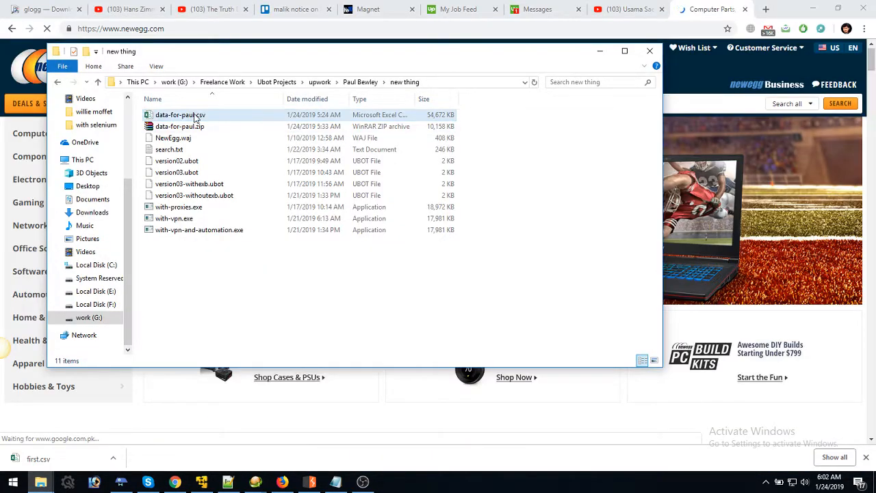
left_click(180, 115)
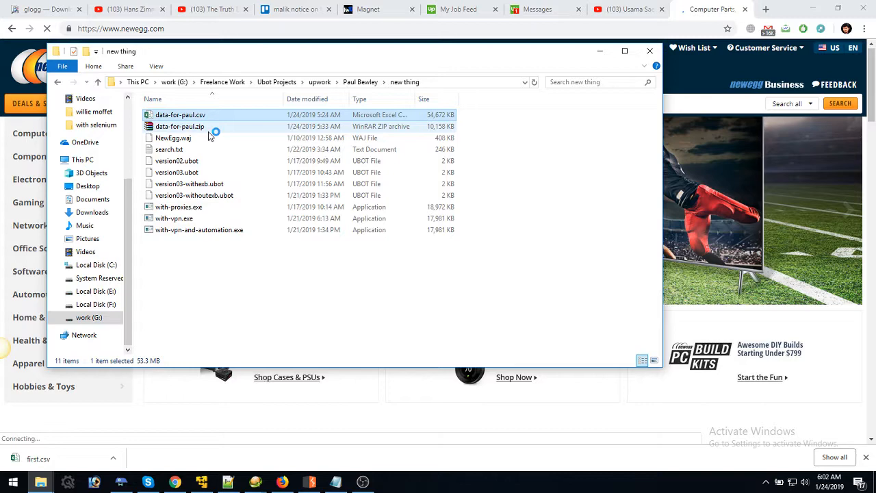
double_click(179, 114)
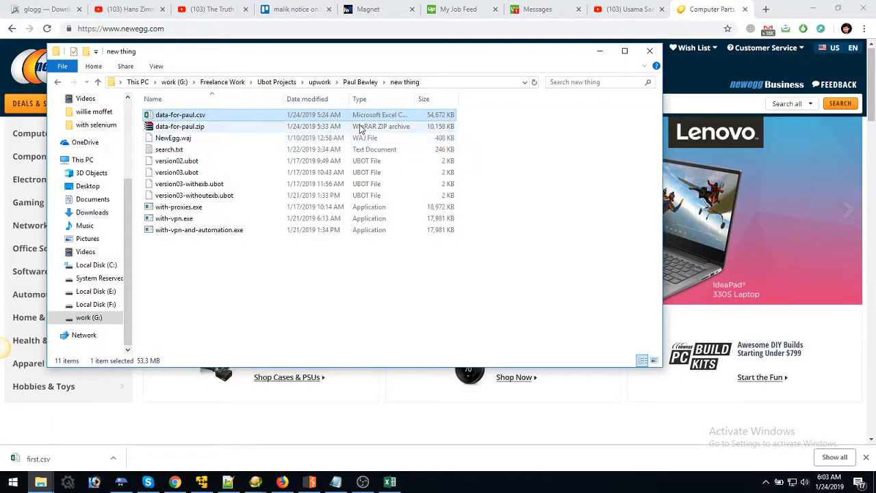
left_click(180, 114)
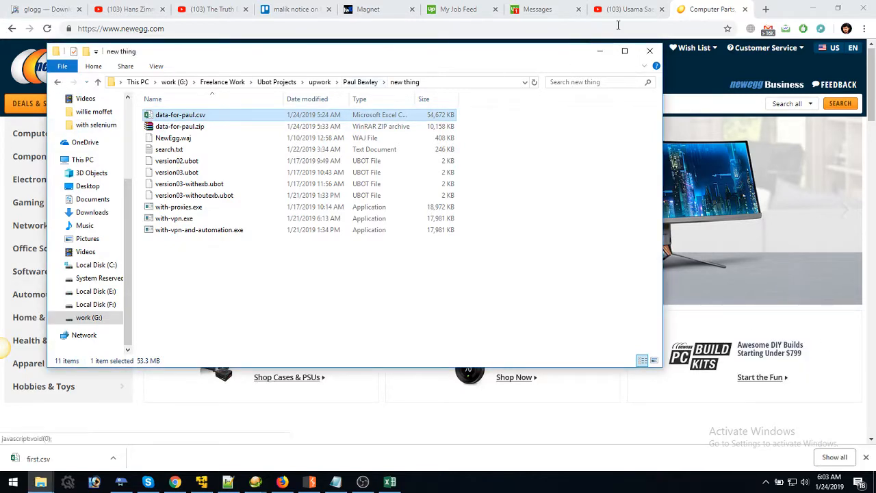
Search the Newegg home page for ESATAPLATE1.
left_click(648, 51)
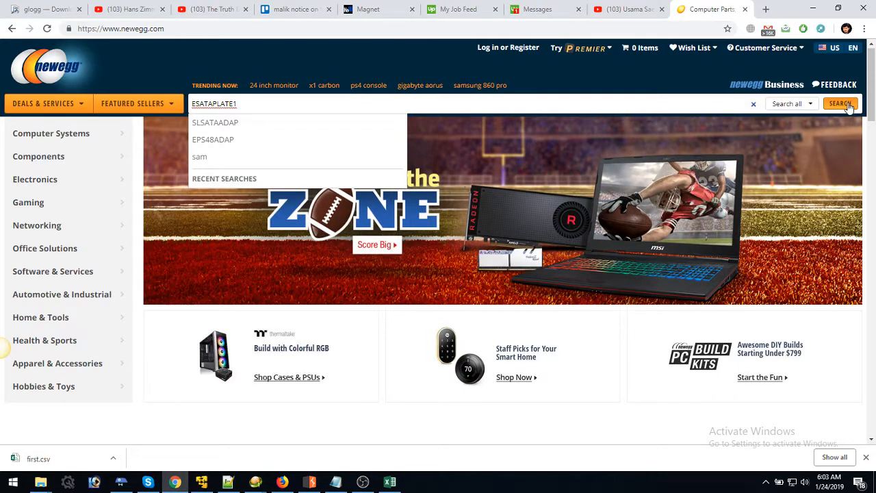
left_click(840, 103)
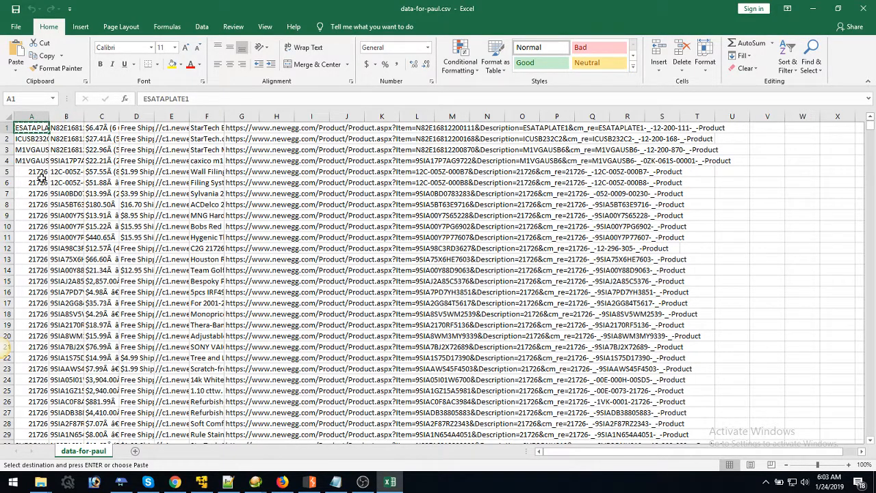
left_click(66, 128)
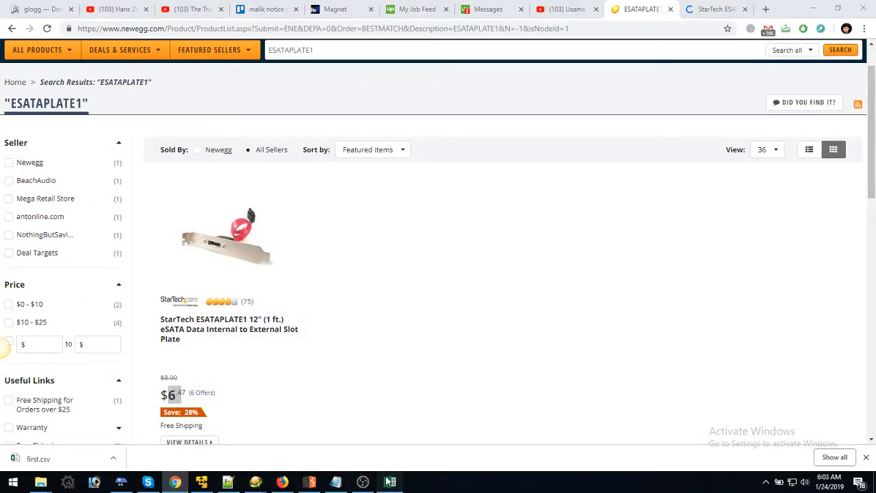
left_click(390, 480)
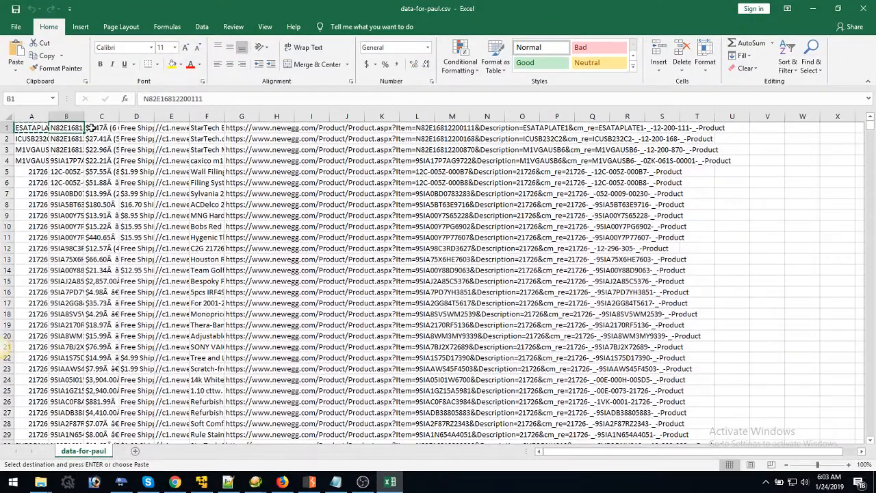
left_click(137, 127)
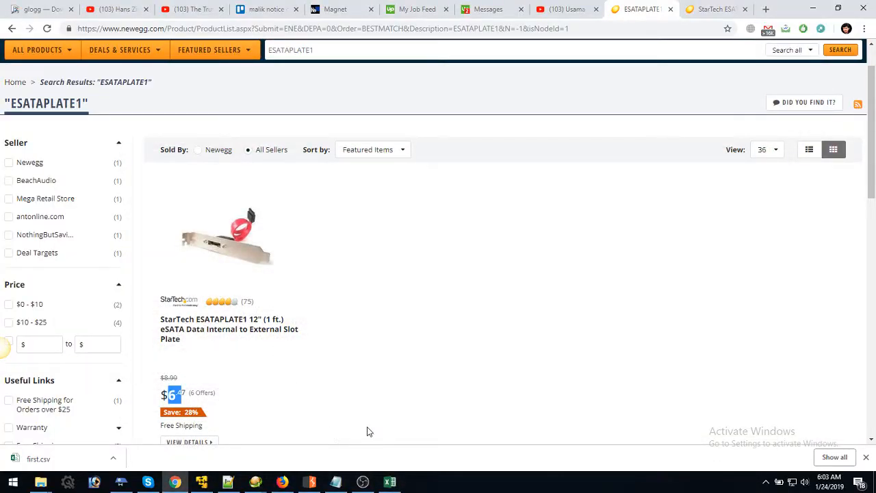
scroll("down", 3)
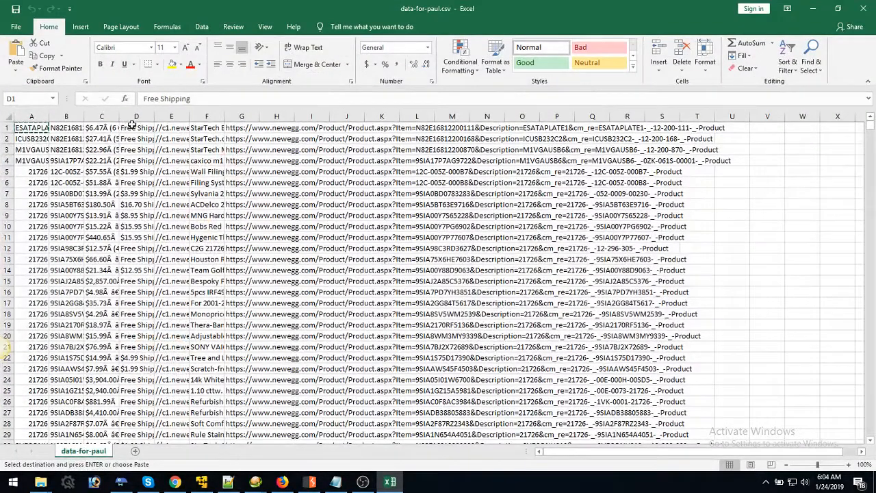
Inspect the image link in E1 and the product name in F1.
left_click(171, 127)
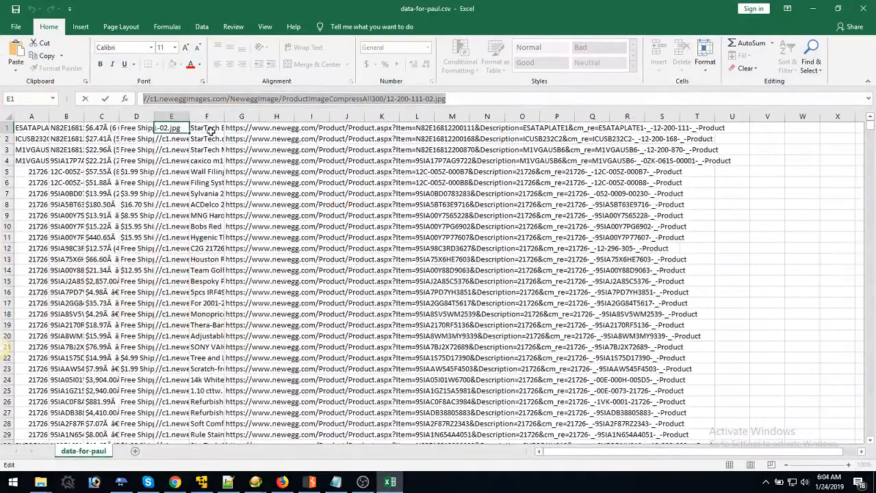
left_click(206, 127)
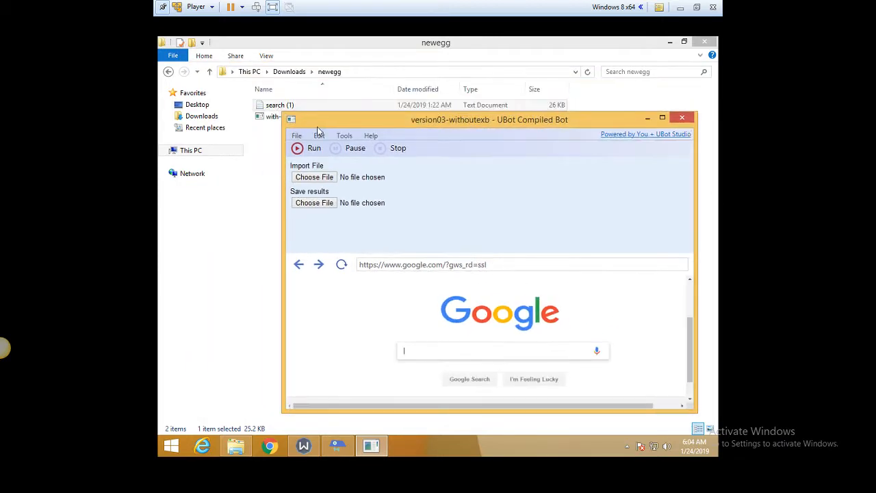
Rearrange windows to show the compiled UBot bot beside Windscribe.
left_click_drag(490, 119, 395, 132)
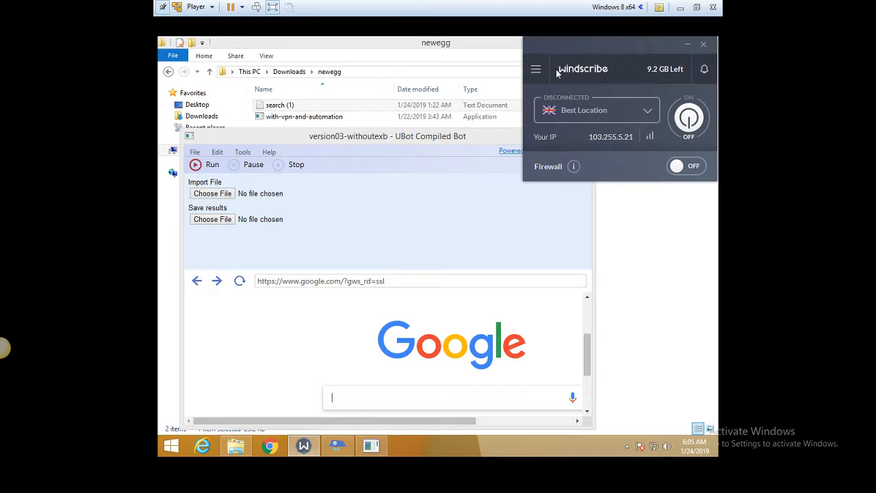
mouse_move(591, 75)
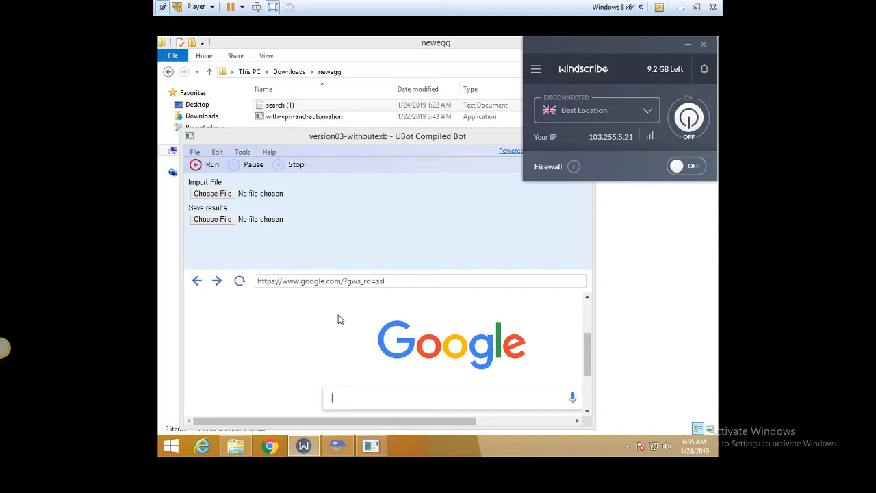
mouse_move(688, 123)
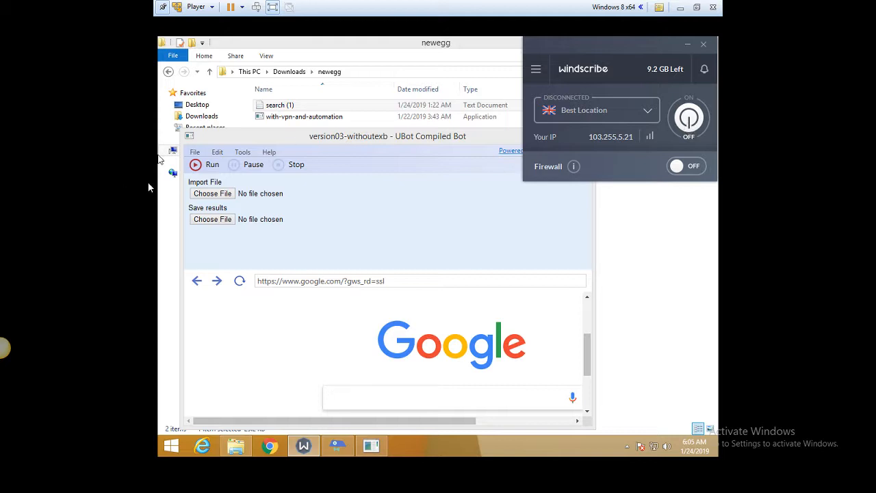
Import search (1).txt and set results.csv as the save file.
left_click(212, 193)
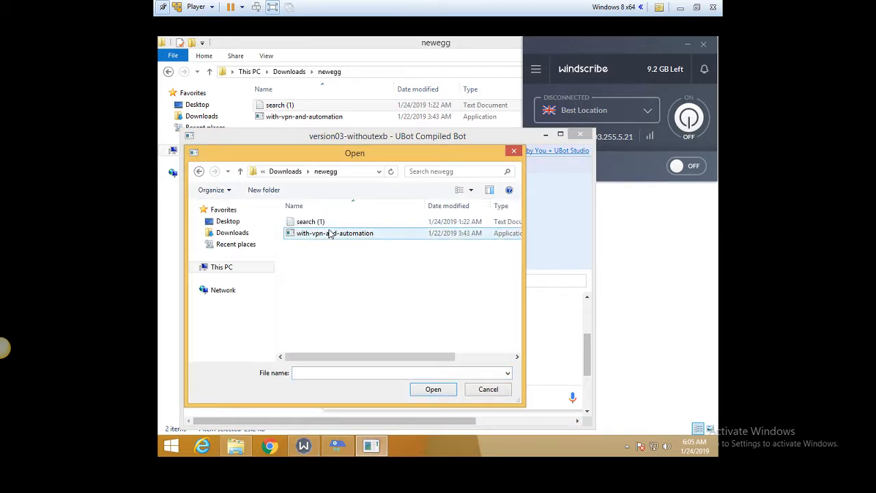
left_click(433, 389)
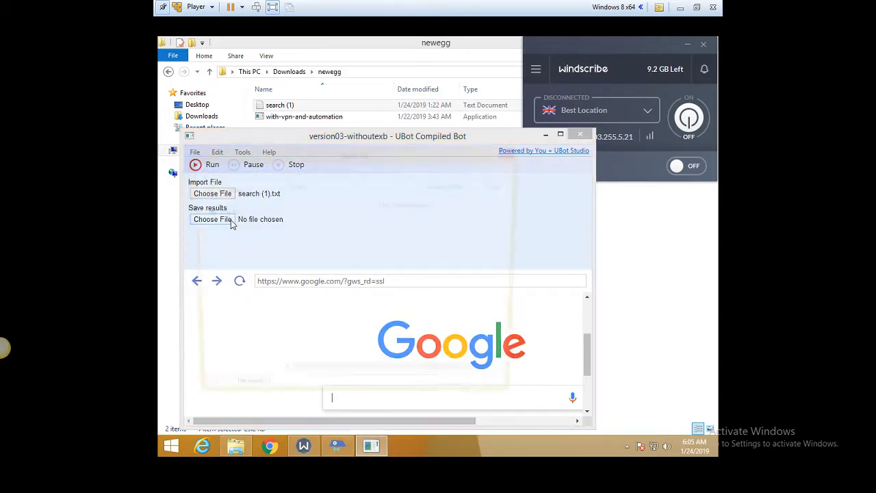
left_click(212, 219)
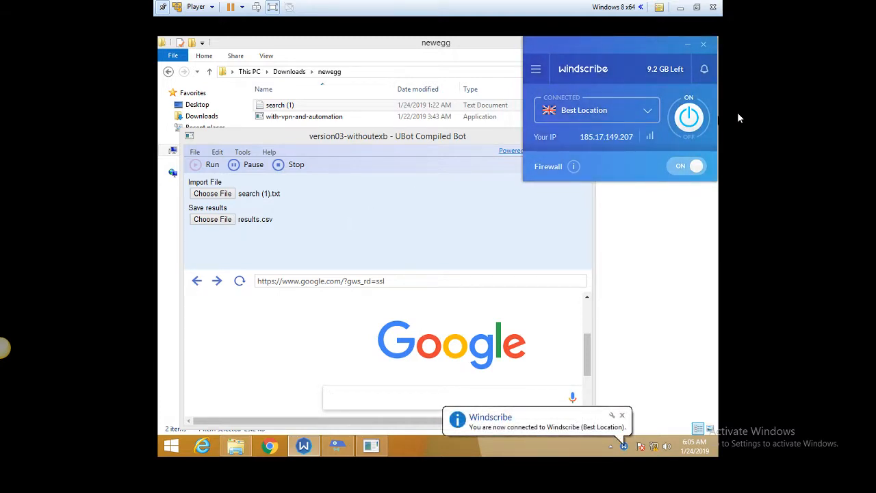
mouse_move(364, 245)
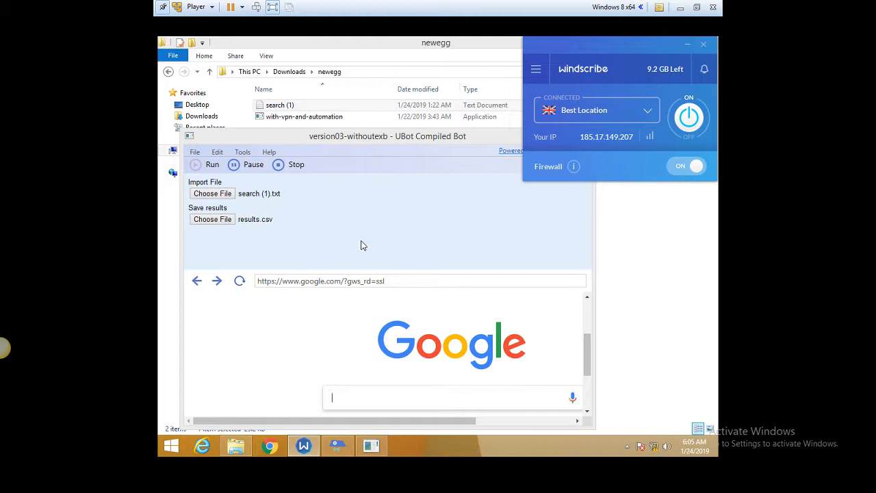
Reconnect Windscribe to Best Location for a new IP address.
left_click(688, 118)
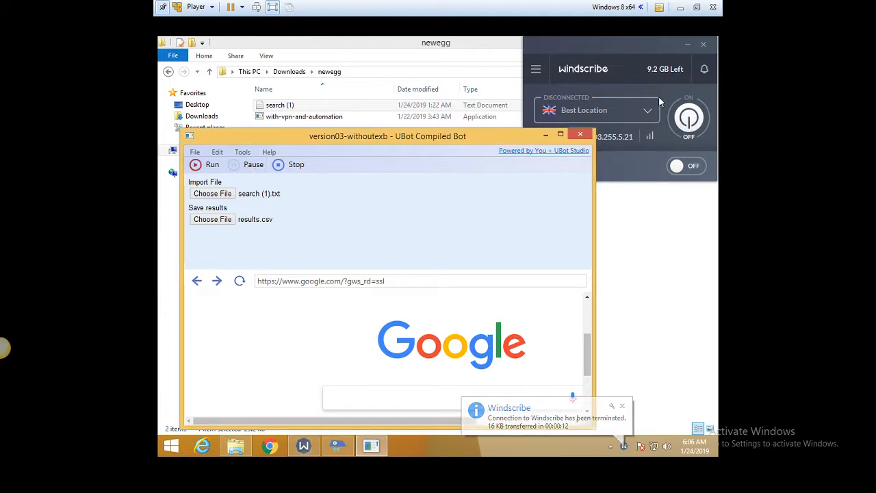
left_click(688, 118)
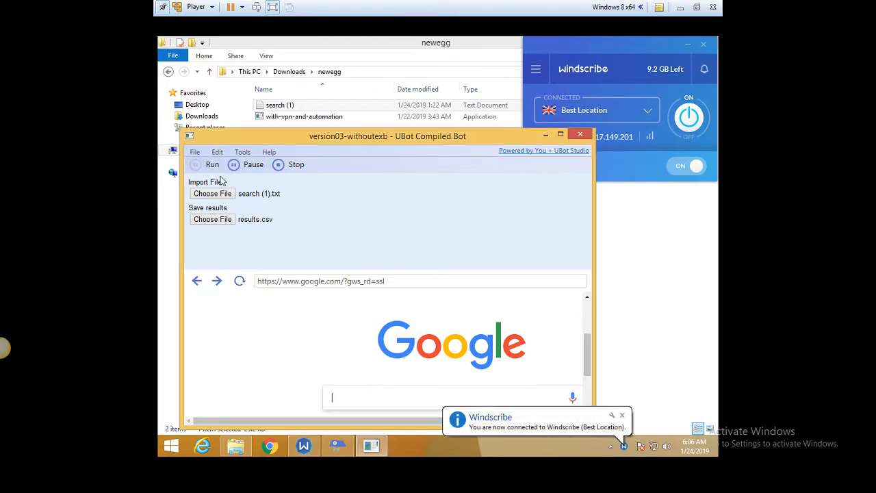
Start the scraping run in the compiled bot.
left_click(195, 165)
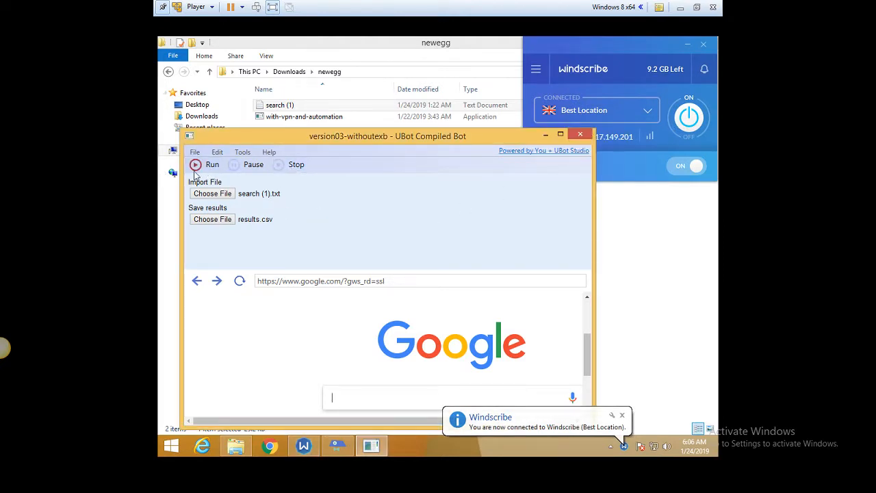
left_click(687, 116)
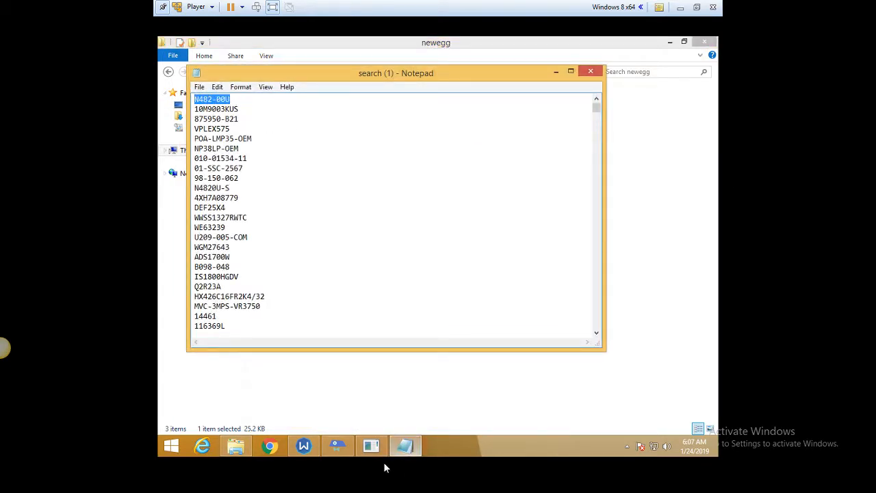
Return to the bot window while it scrapes Newegg searches.
left_click(372, 445)
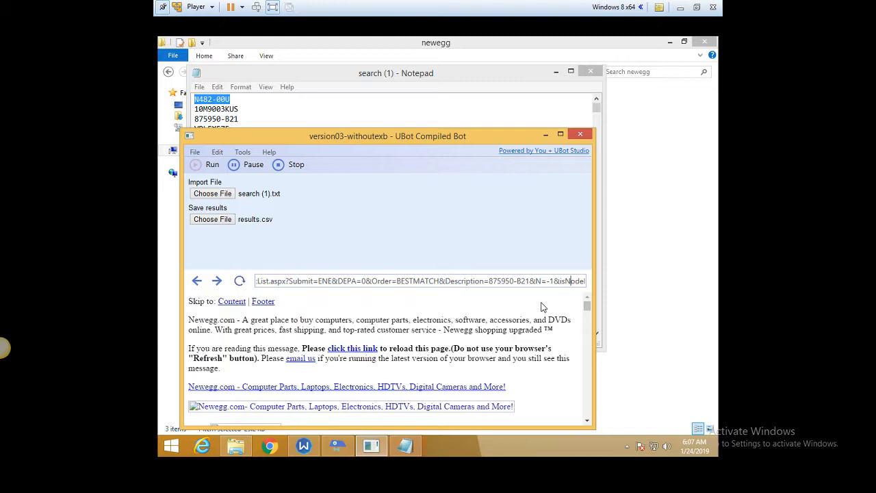
mouse_move(540, 318)
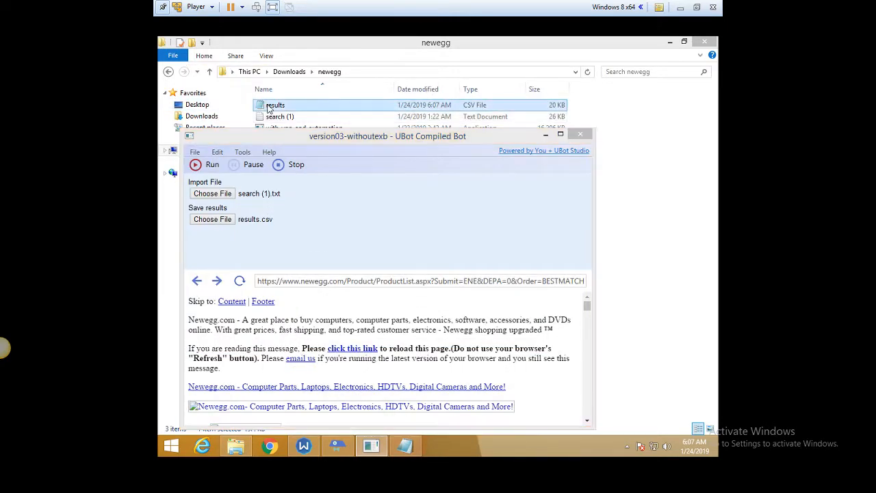
Open results.csv in Notepad, select product ID N482-00U, then close it.
double_click(274, 104)
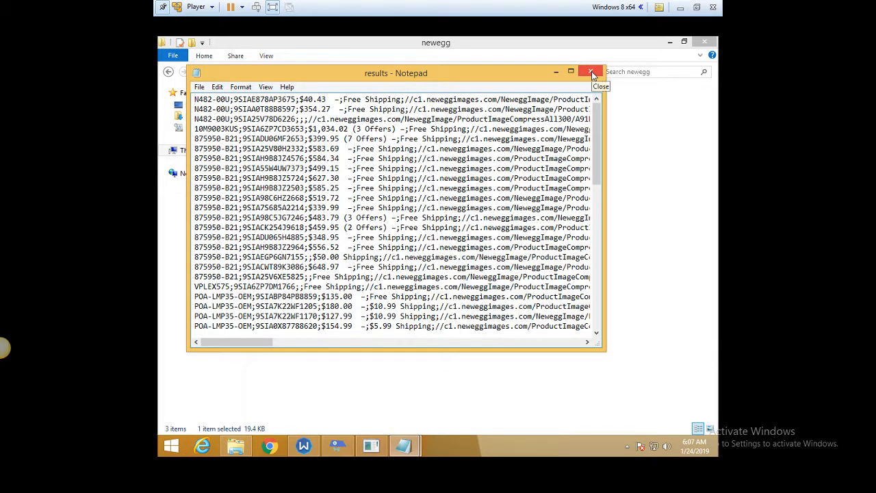
mouse_move(266, 139)
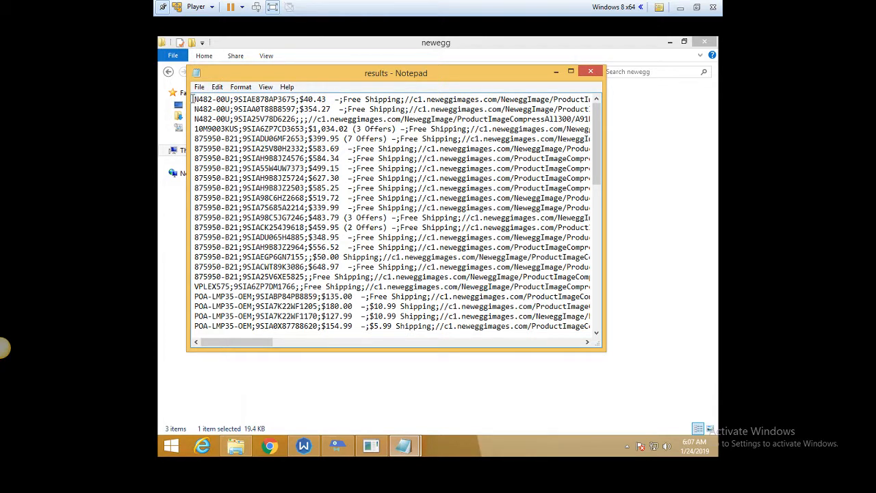
double_click(205, 99)
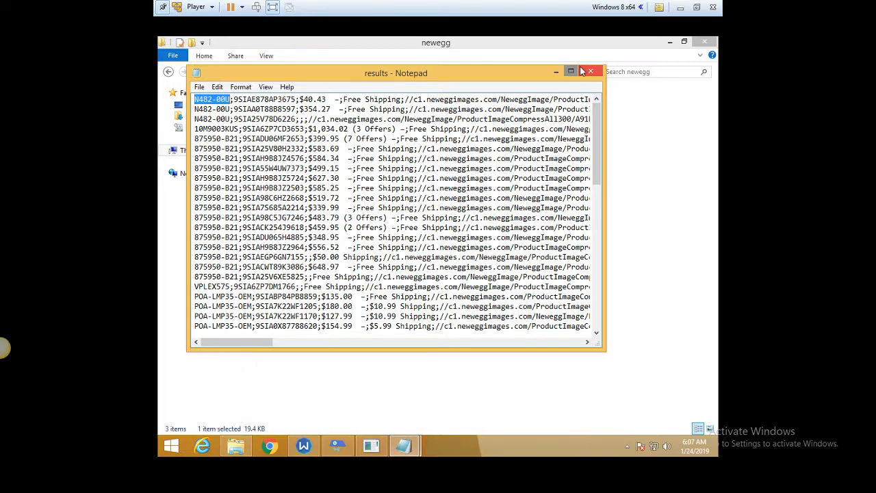
left_click(591, 71)
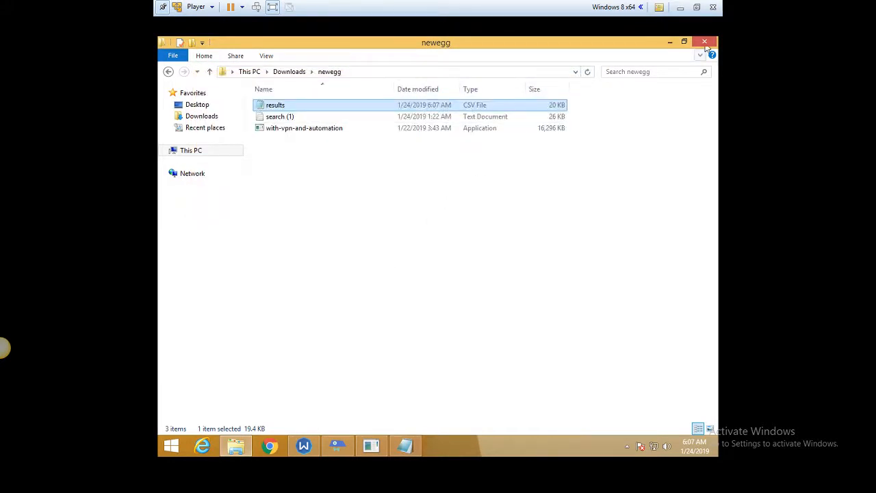